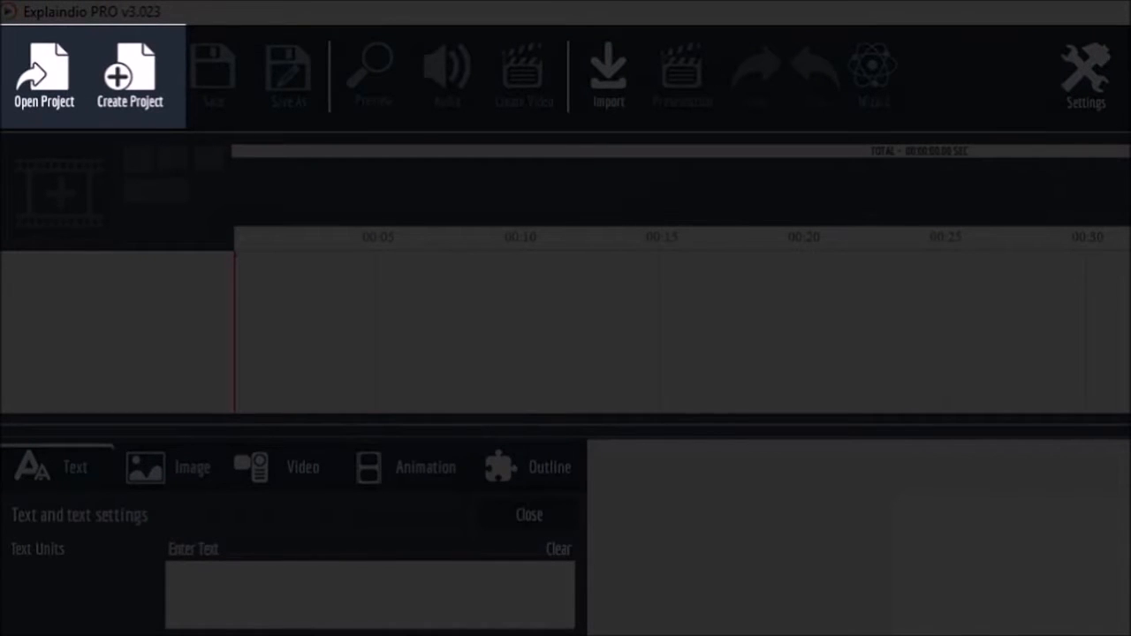
- Load the testing3d project and bring up the teapot scene's canvas
left_click(42, 75)
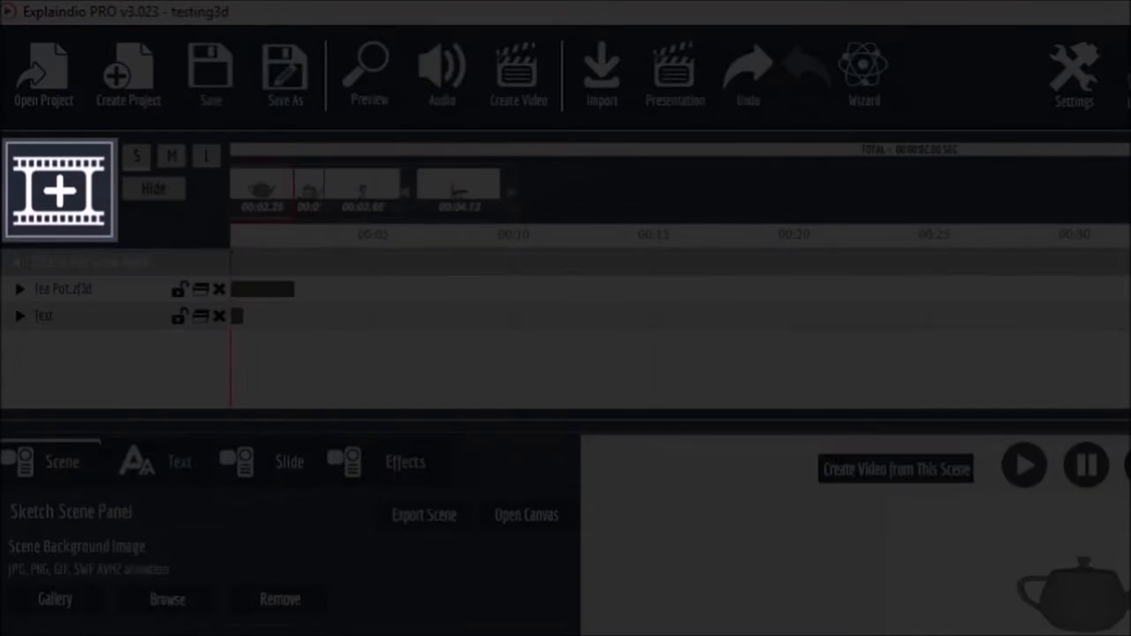
left_click(526, 515)
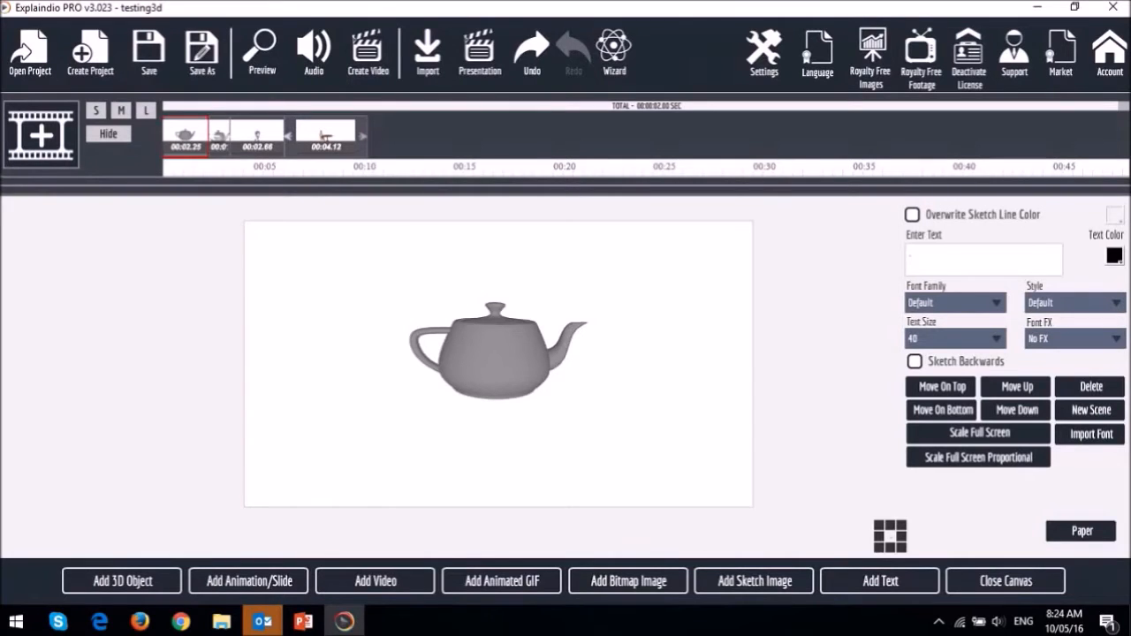
left_click(495, 350)
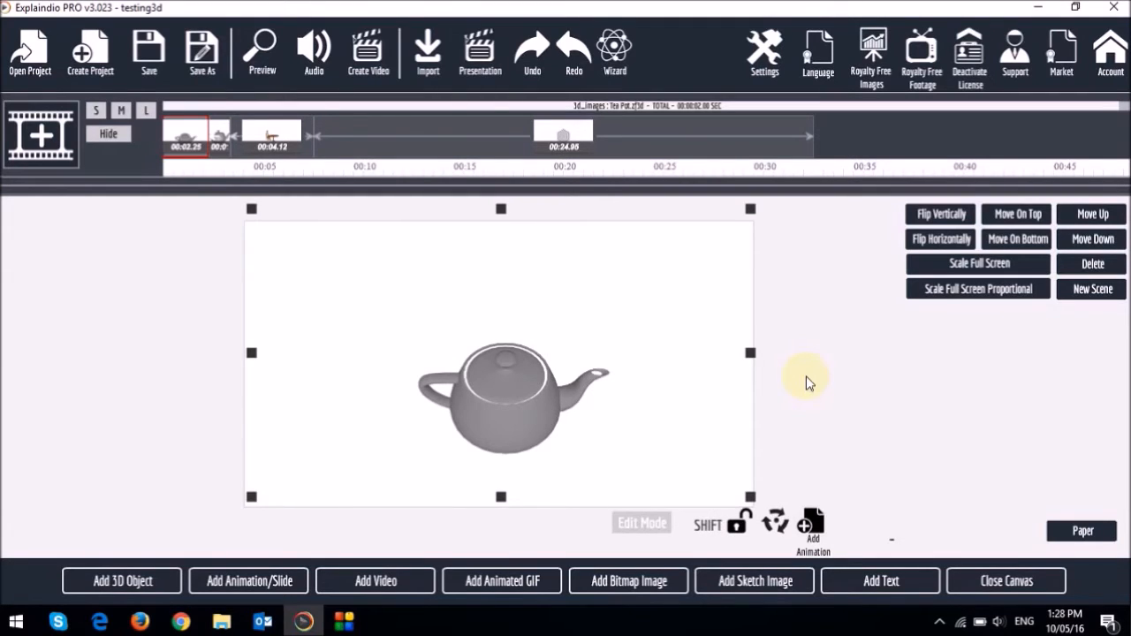
mouse_move(771, 392)
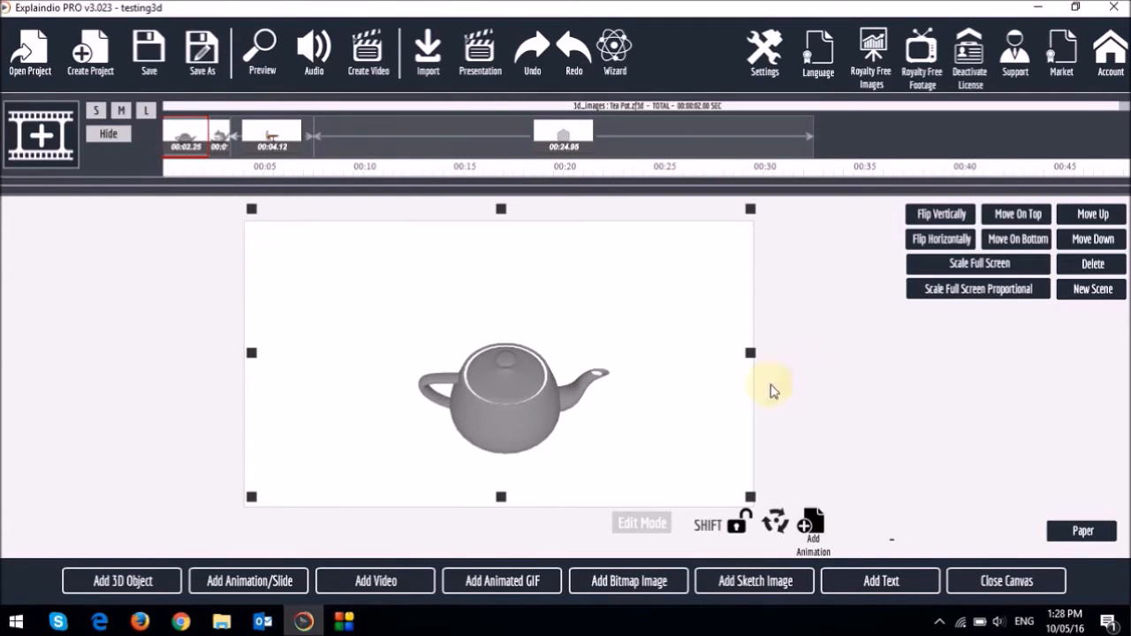
- Start adding a new scene, bringing up the Add Slide Selection choices
left_click(247, 580)
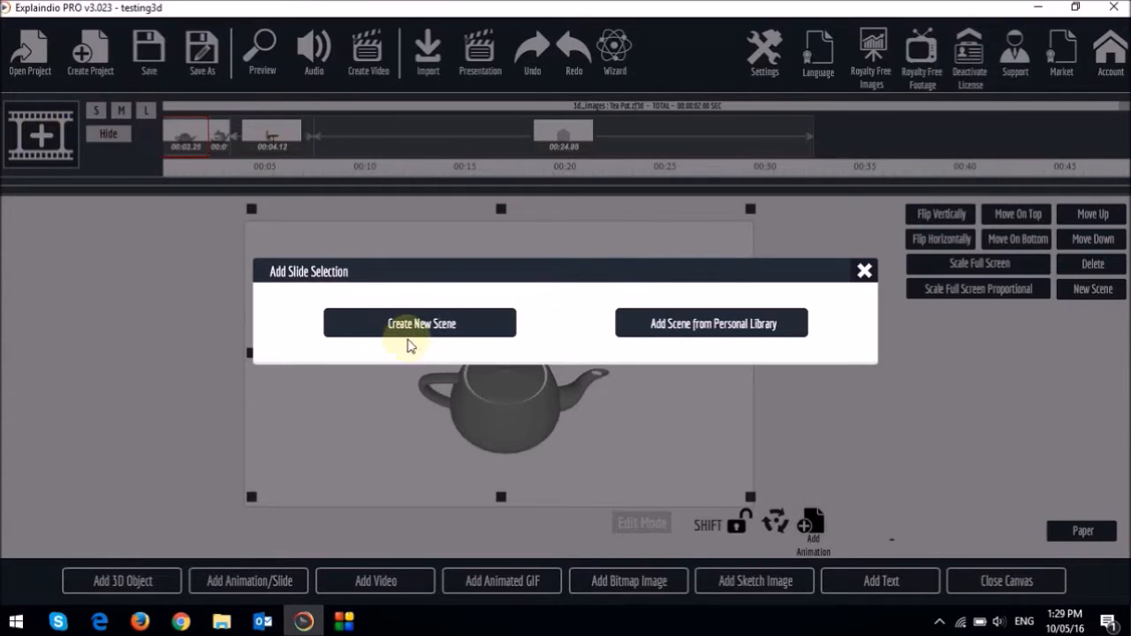
- Create a blank scene with the astronaut.zf3d model from the 3d_images folder
left_click(421, 322)
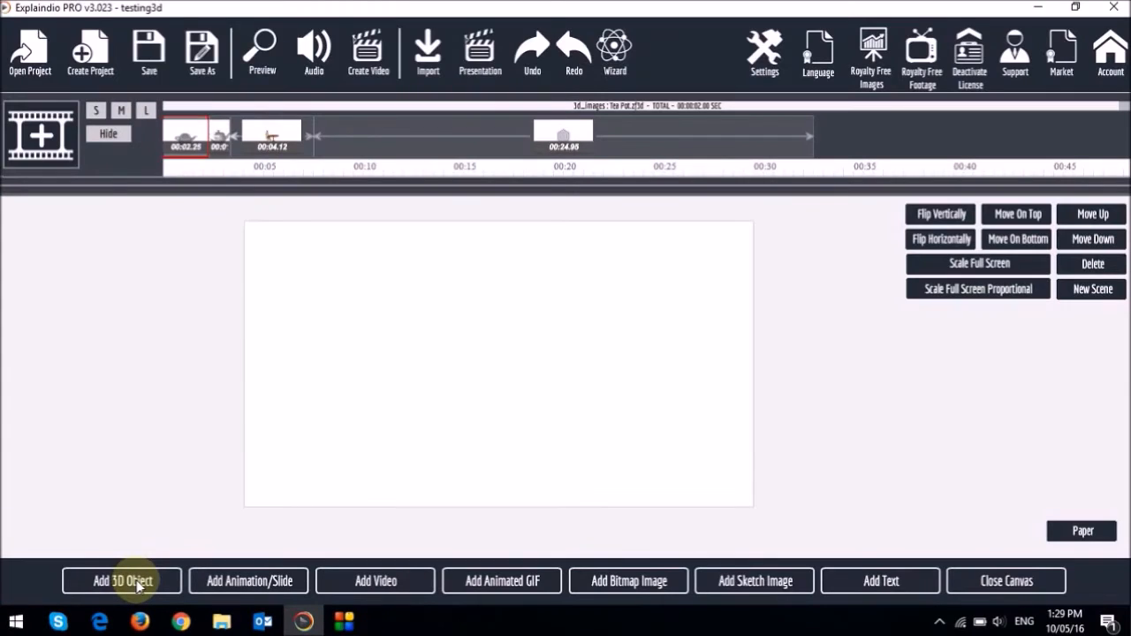
left_click(122, 579)
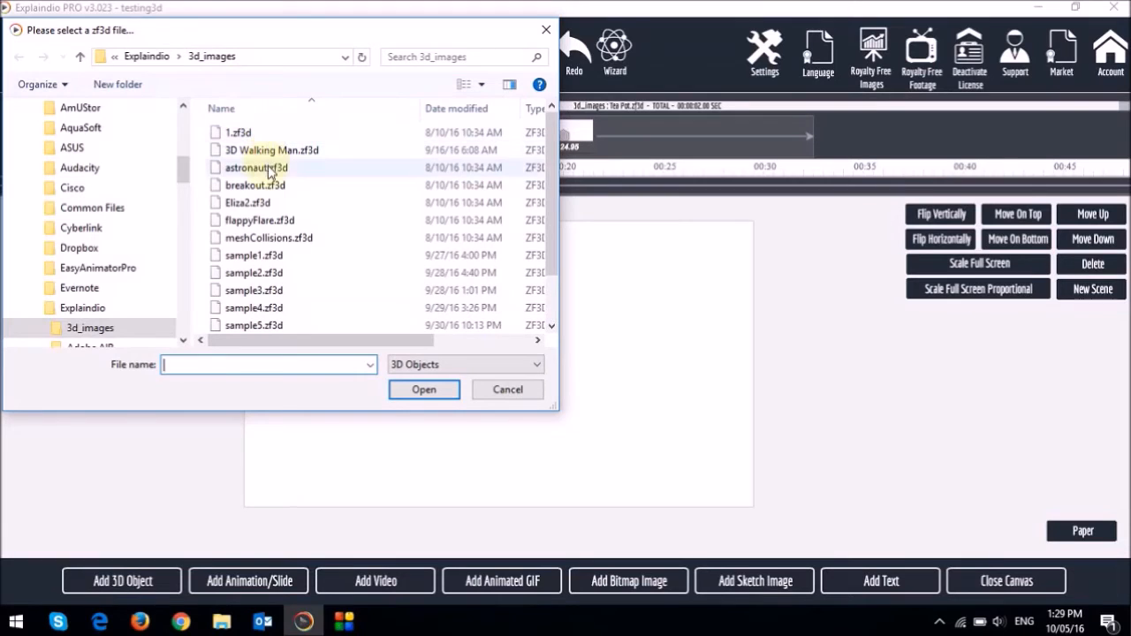
left_click(424, 391)
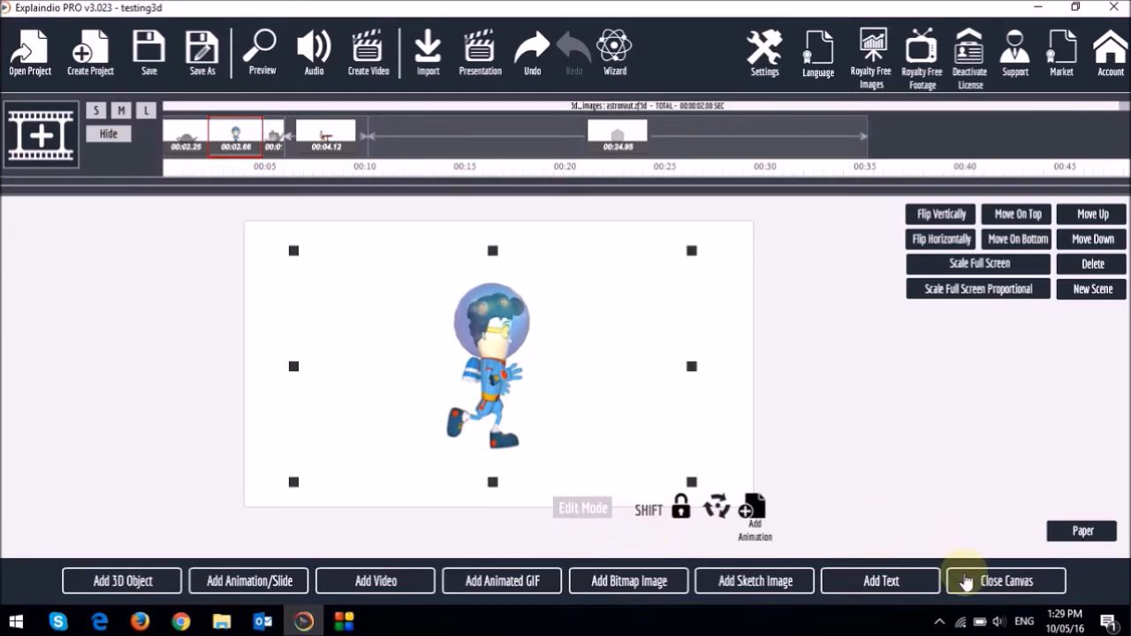
left_click(1005, 580)
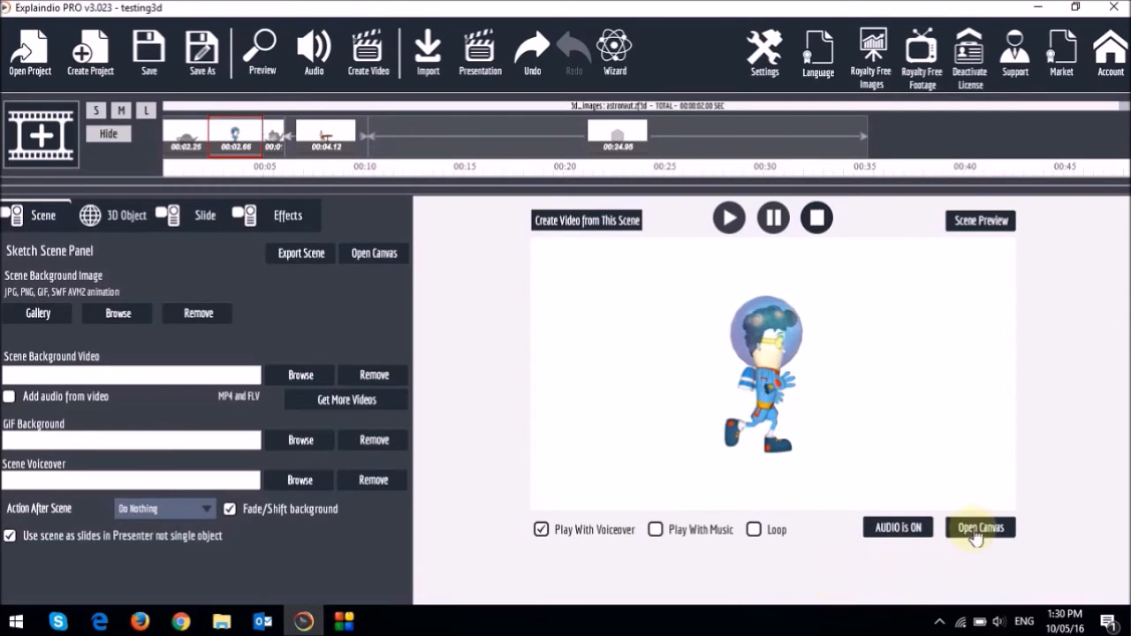
- Give the astronaut a motion path from off the left edge to beyond the right edge
left_click(979, 527)
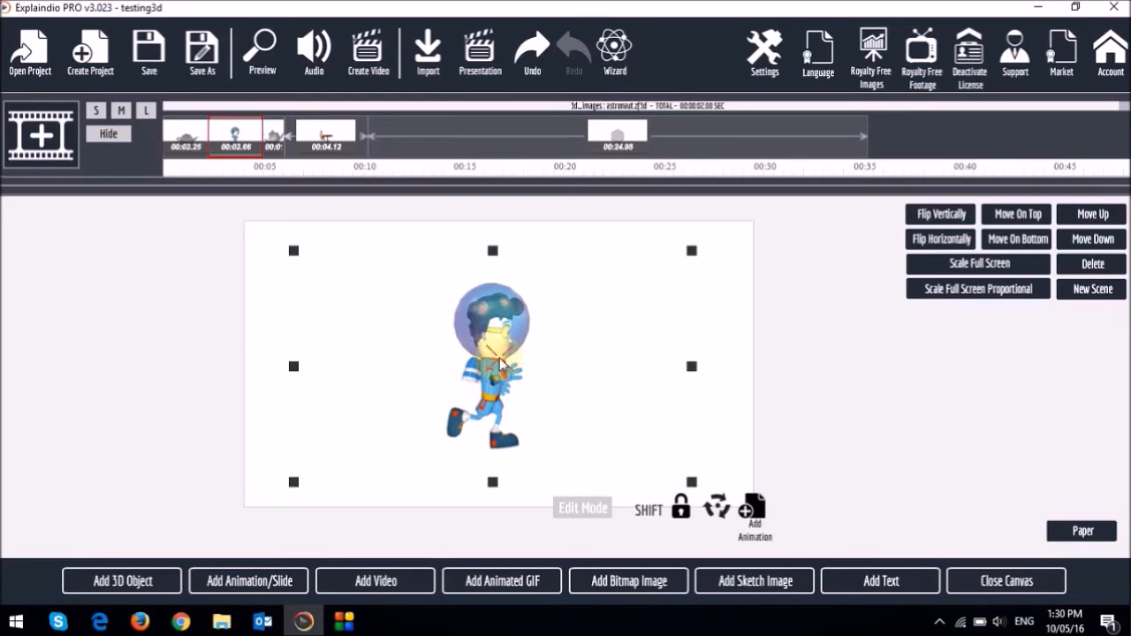
left_click_drag(492, 365, 191, 366)
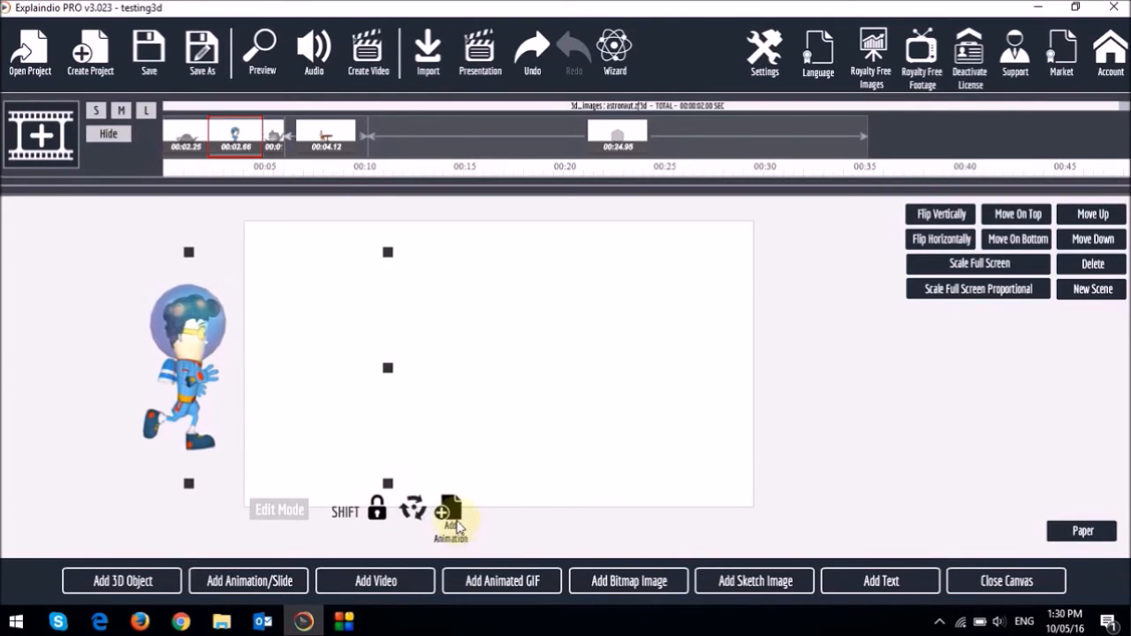
left_click(451, 527)
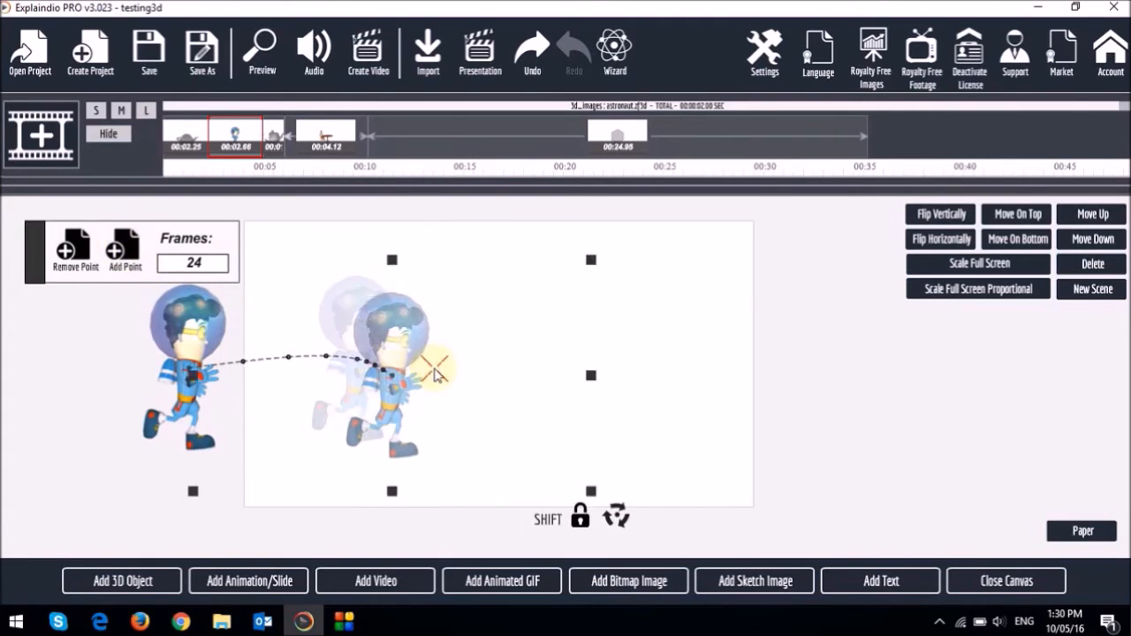
left_click_drag(434, 371, 601, 380)
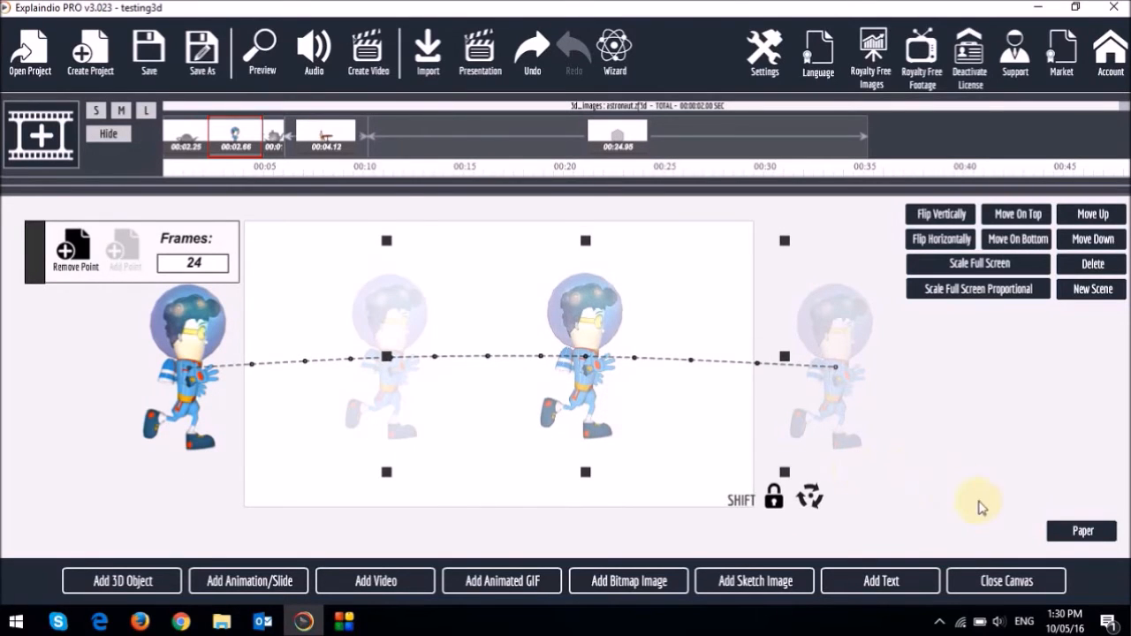
left_click(1006, 580)
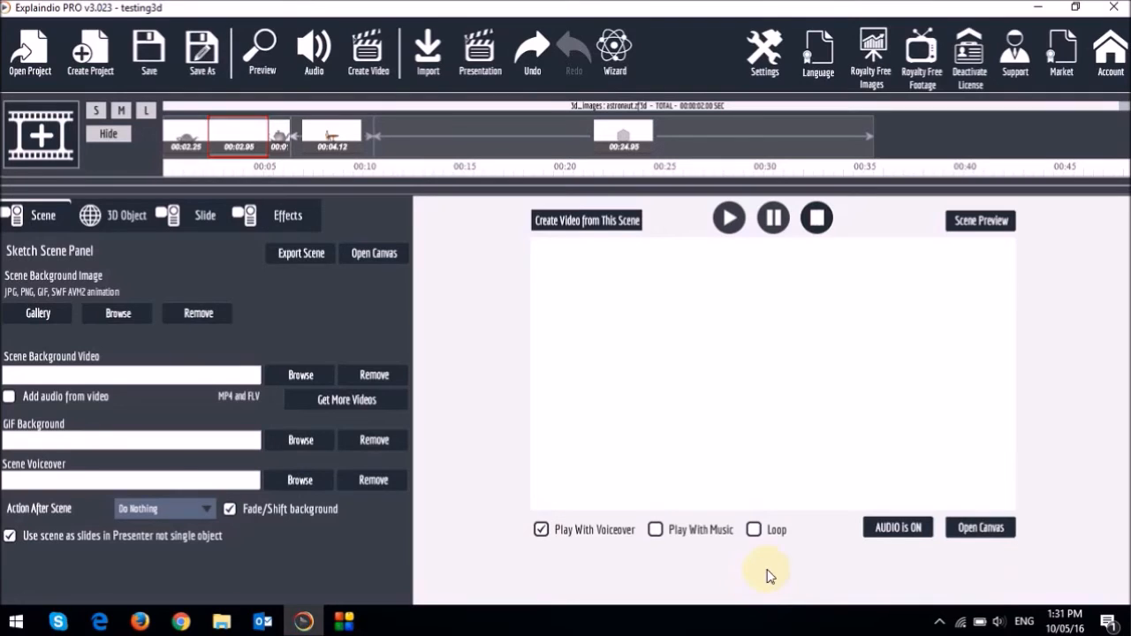
mouse_move(126, 221)
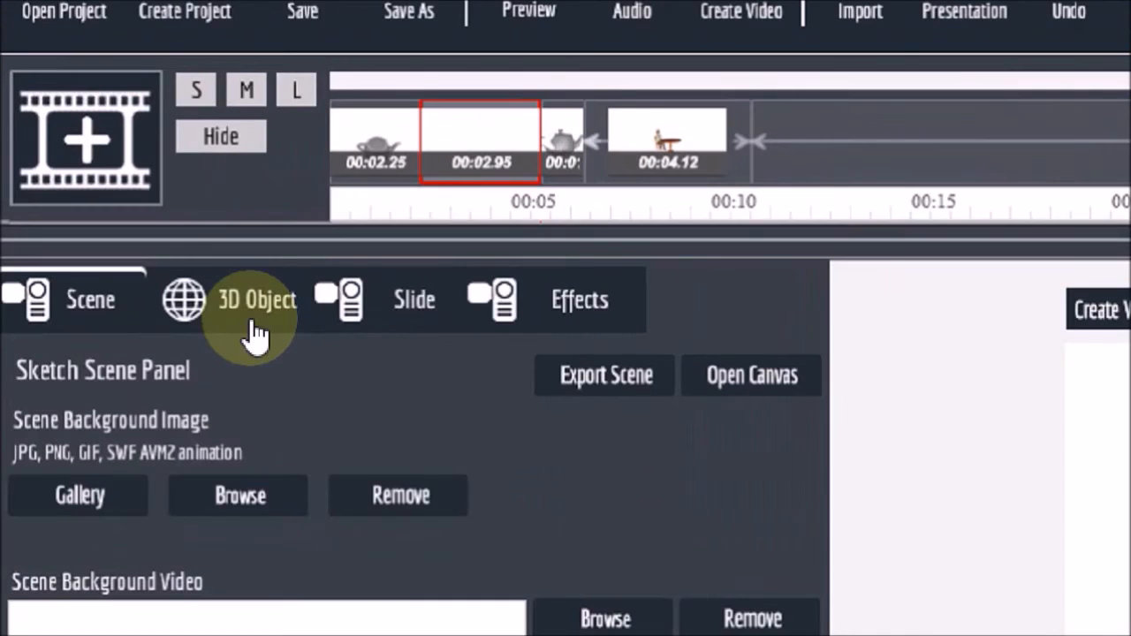
mouse_move(265, 315)
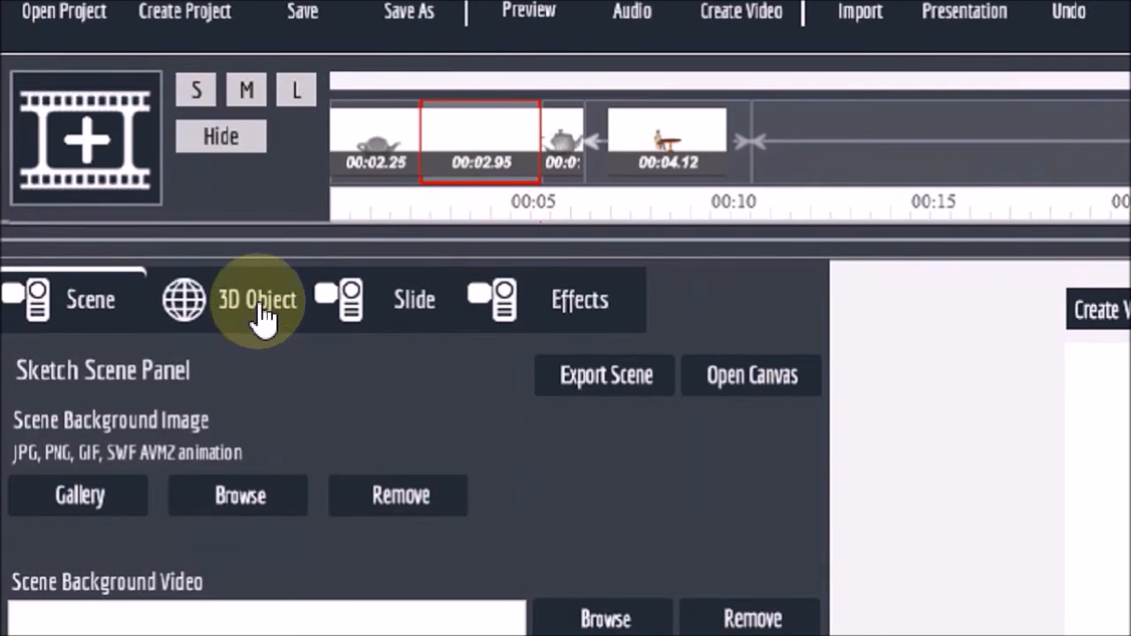
- Turn on Loop in the astronaut's 3D Object settings so frames 1 to 66 repeat
left_click(258, 301)
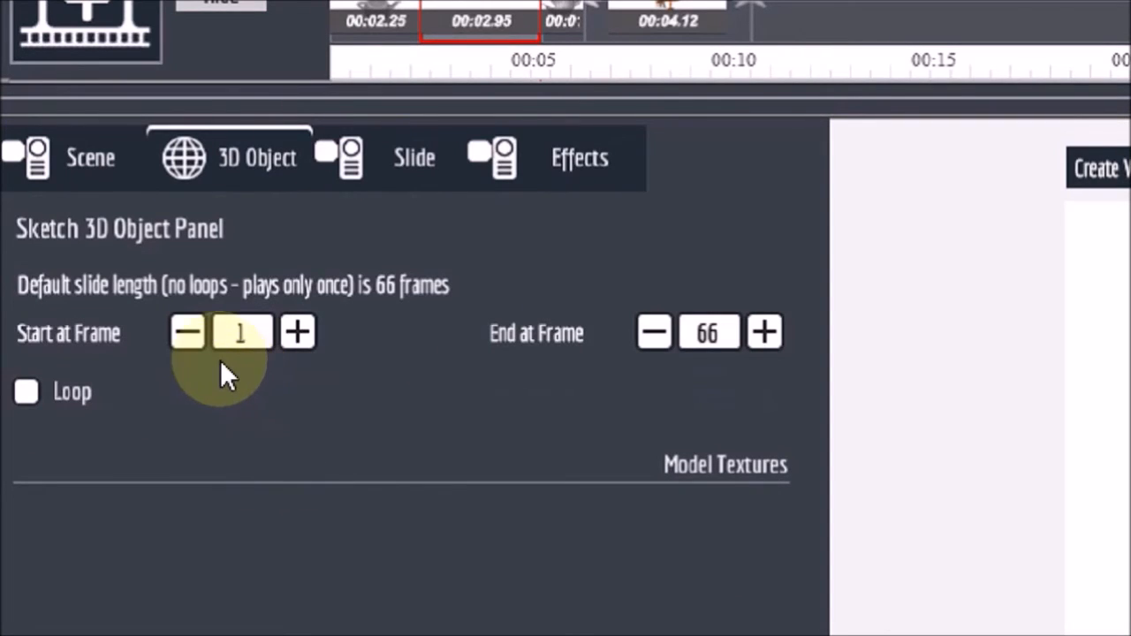
mouse_move(540, 363)
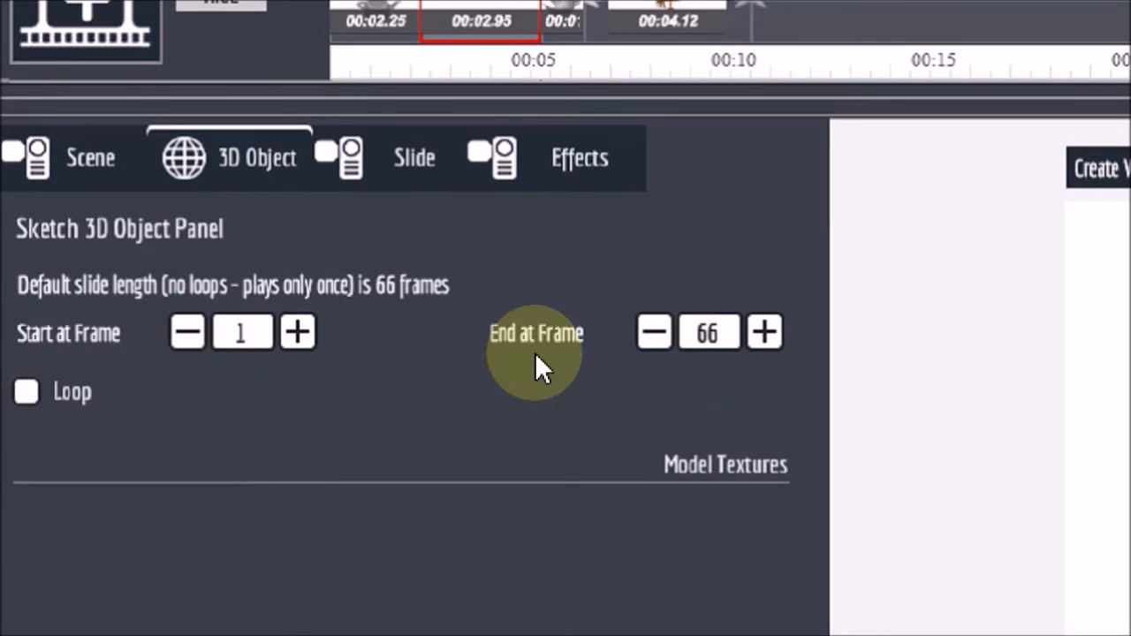
mouse_move(212, 433)
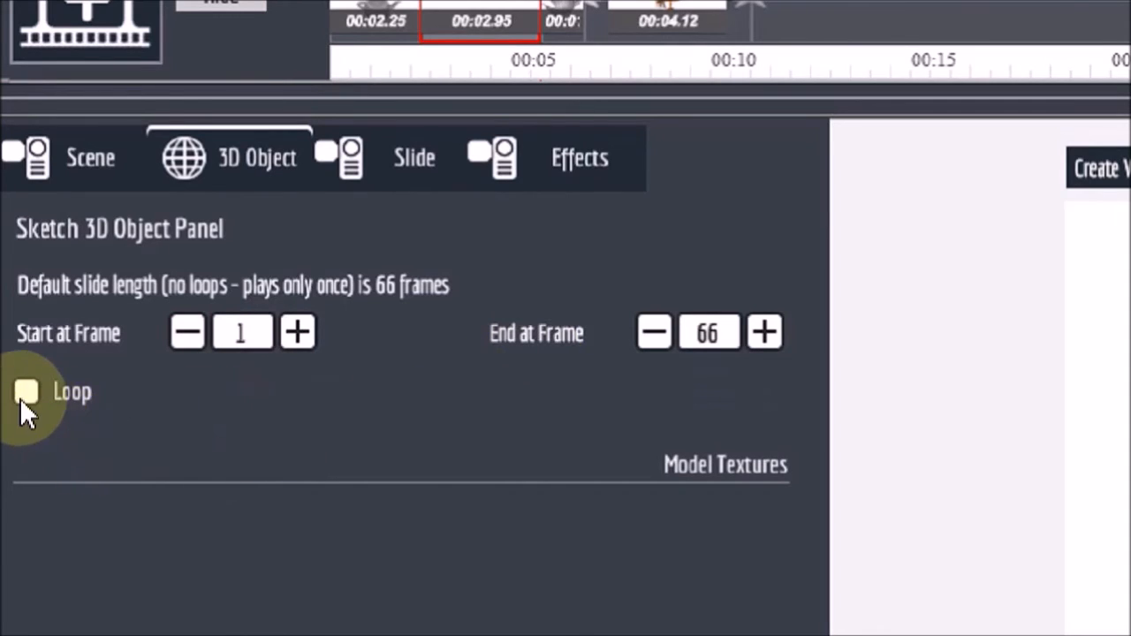
left_click(24, 393)
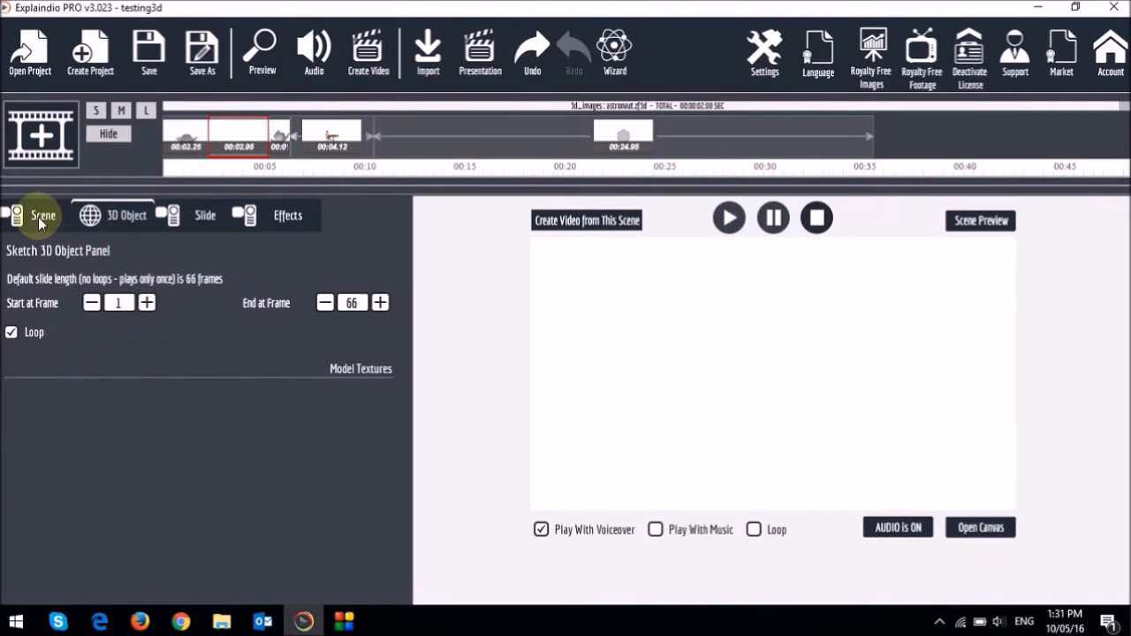
- Set the rocky Jupiter space image as scene background and the walk to 50 frames
left_click(43, 216)
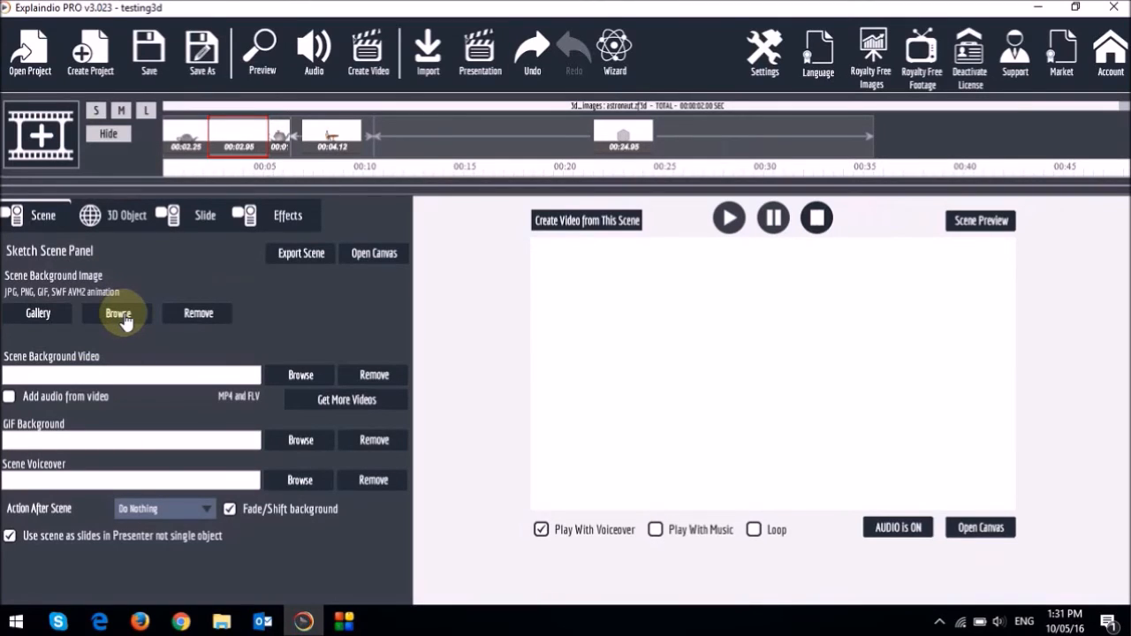
left_click(117, 314)
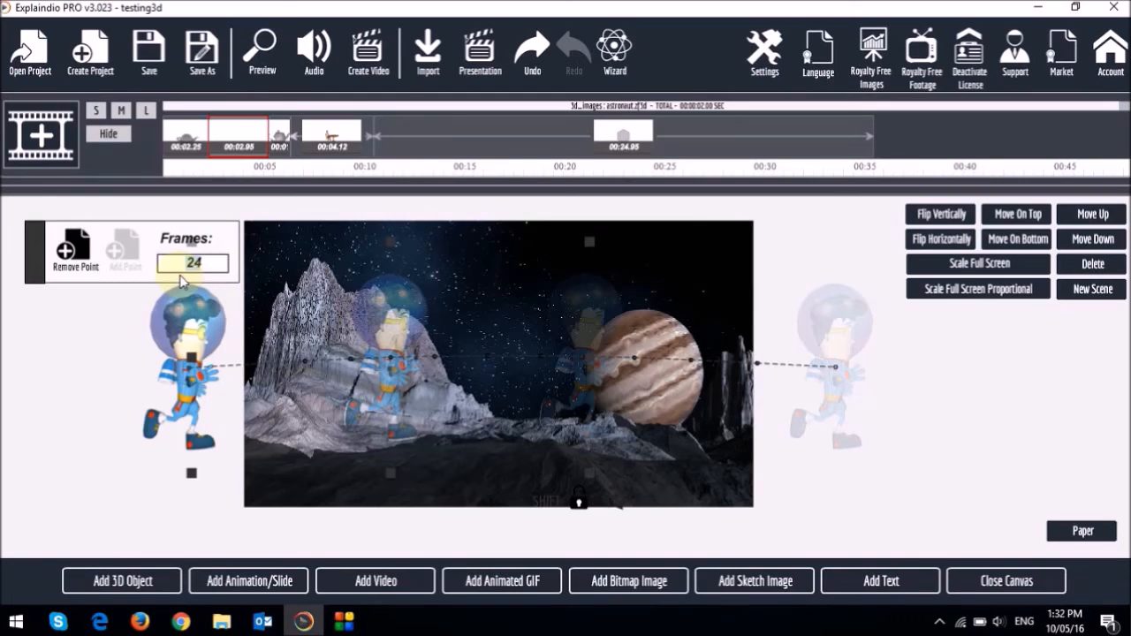
type("50")
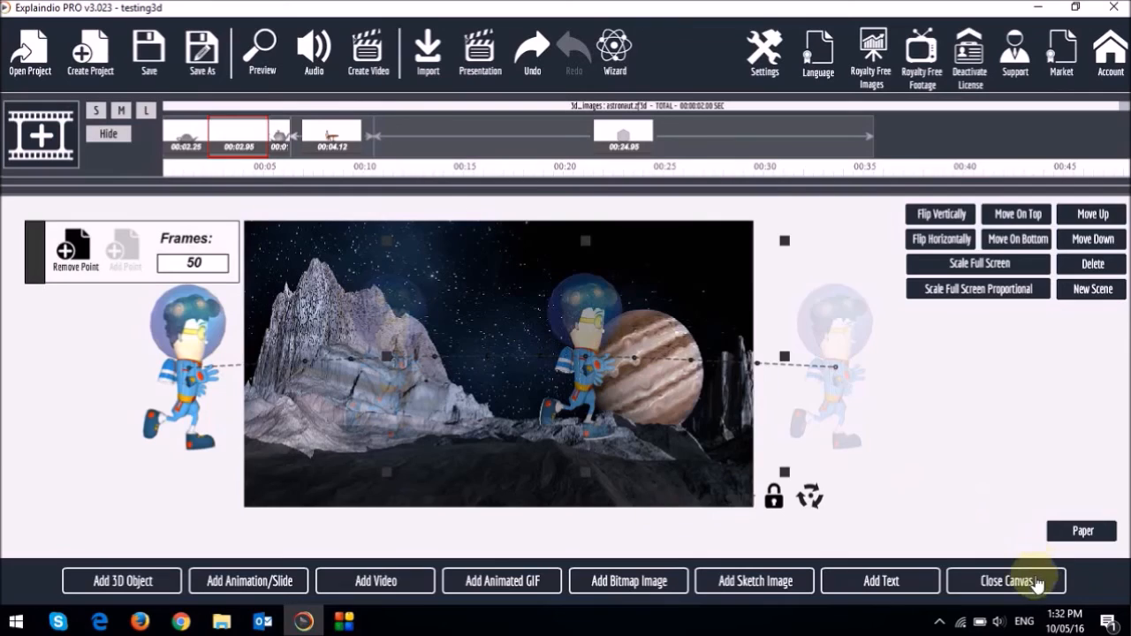
left_click(1006, 579)
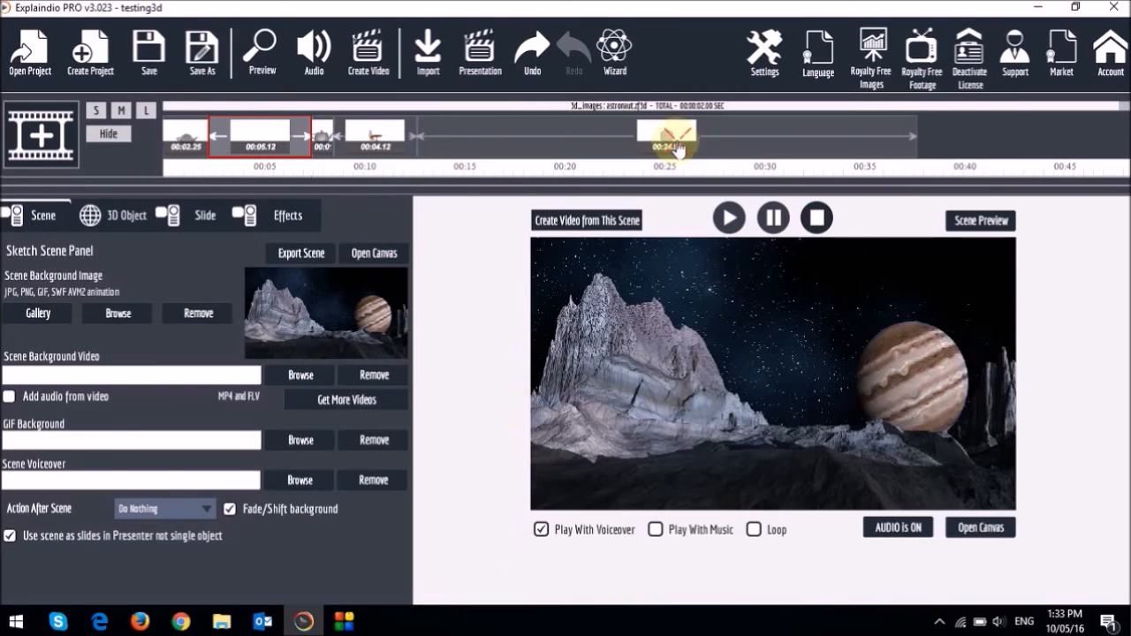
- Switch to the sample 3D object's scene and show its 3D Object settings (601 frames)
left_click(668, 138)
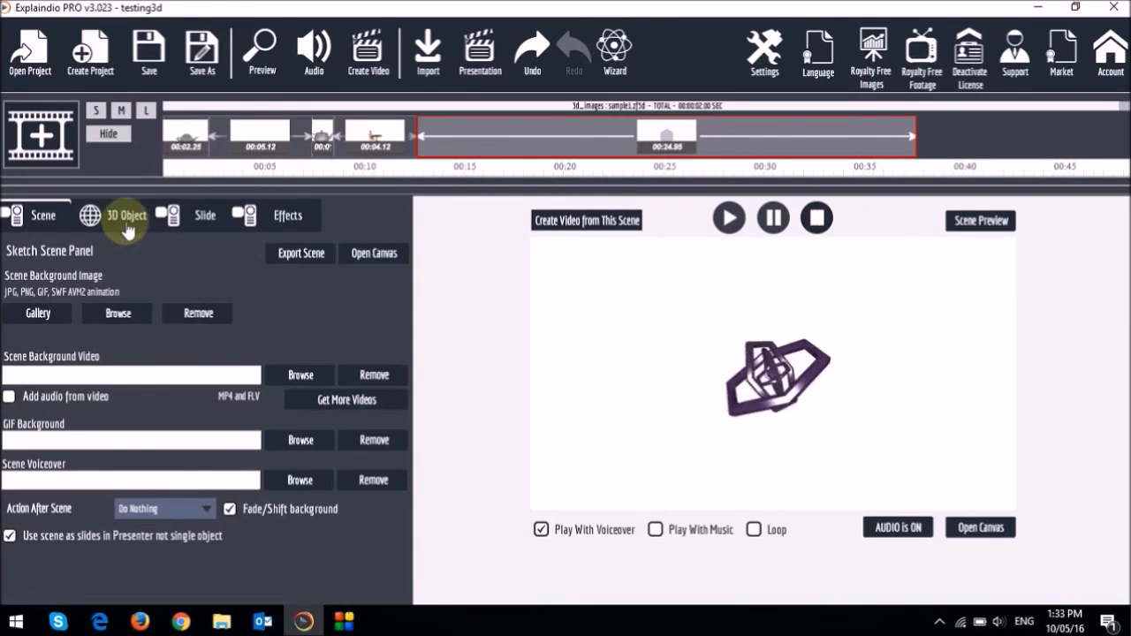
left_click(127, 216)
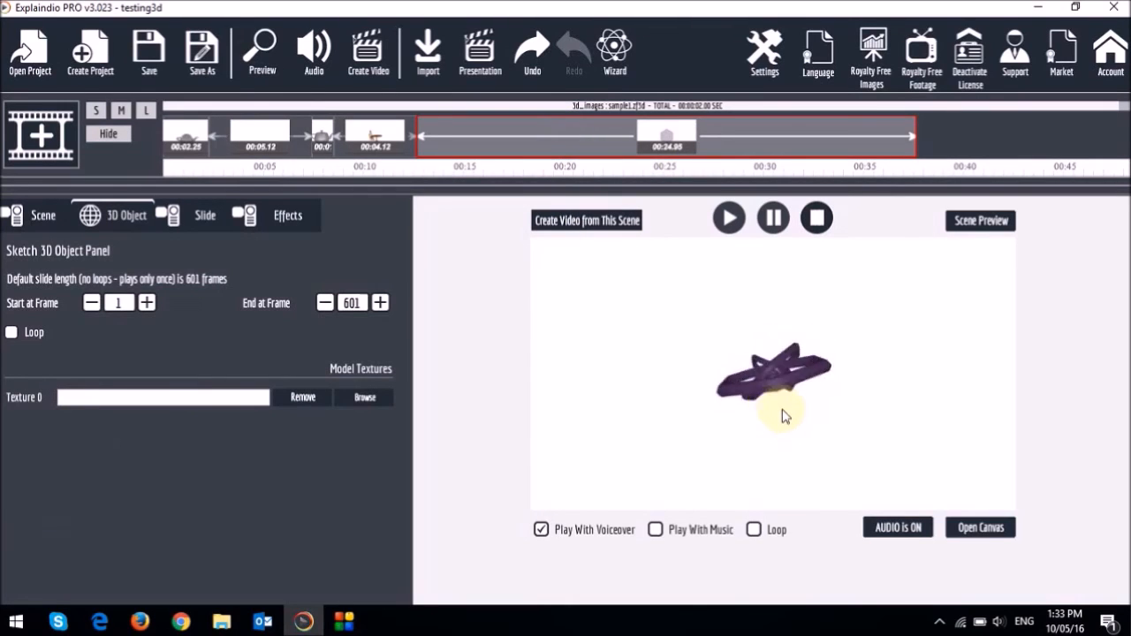
- Apply texture 6 from canvas_textures > Paper as the model's Texture 0
left_click(364, 396)
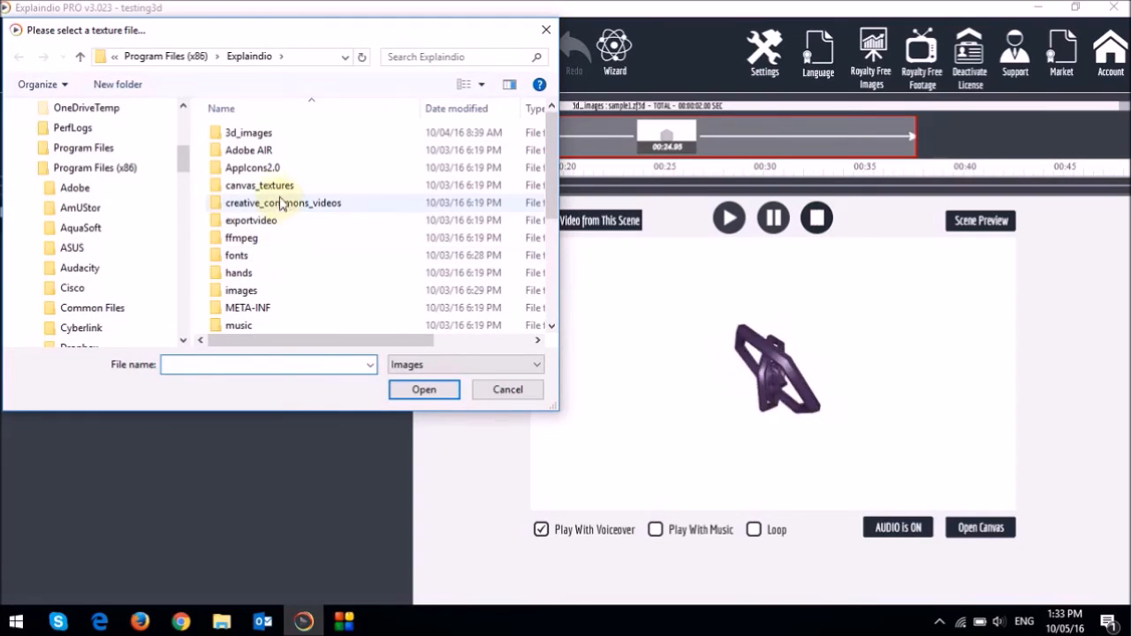
double_click(258, 185)
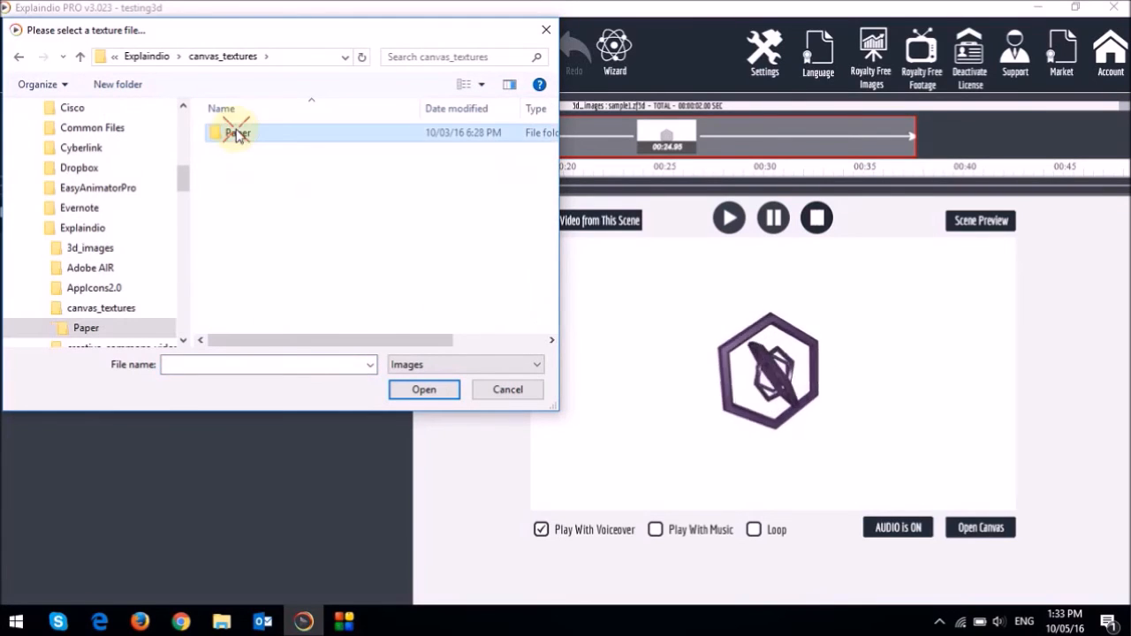
double_click(237, 133)
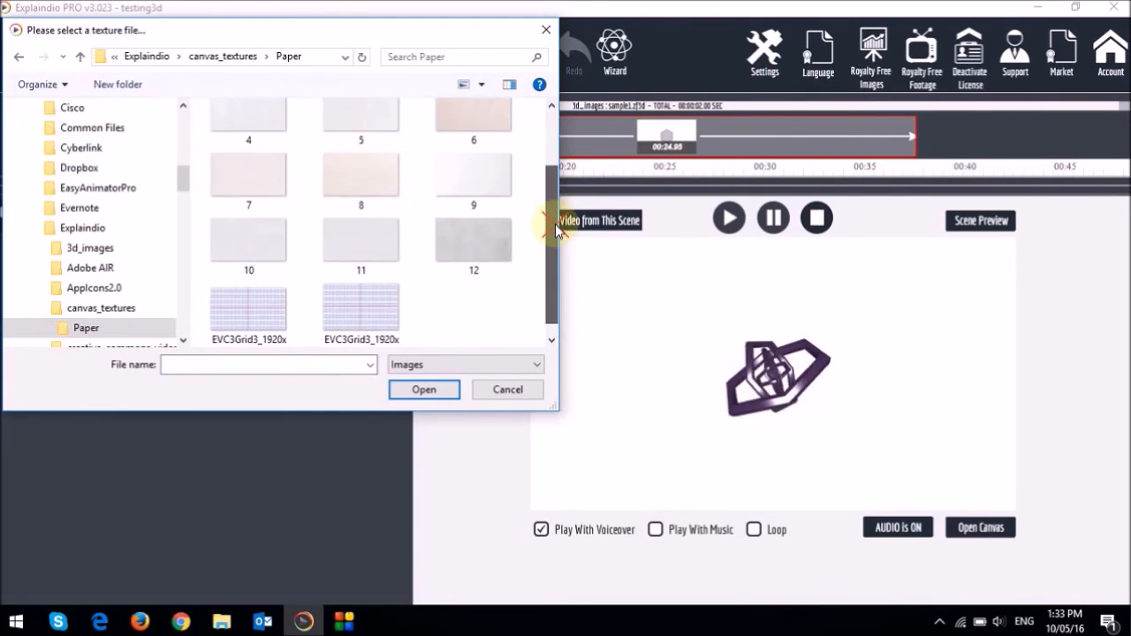
left_click(474, 191)
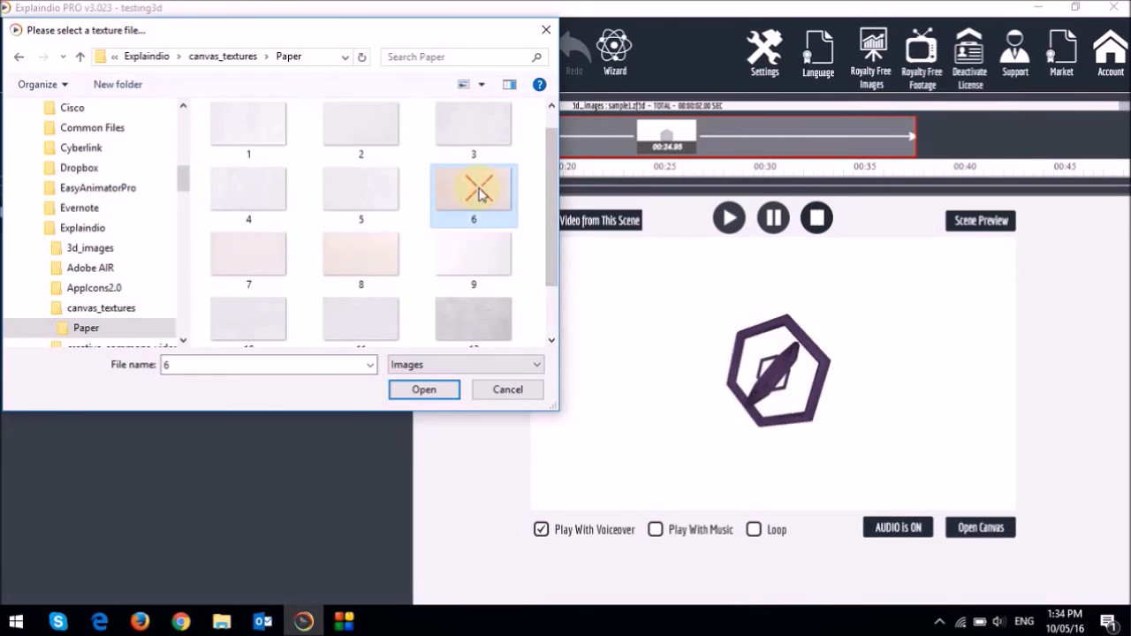
left_click(424, 390)
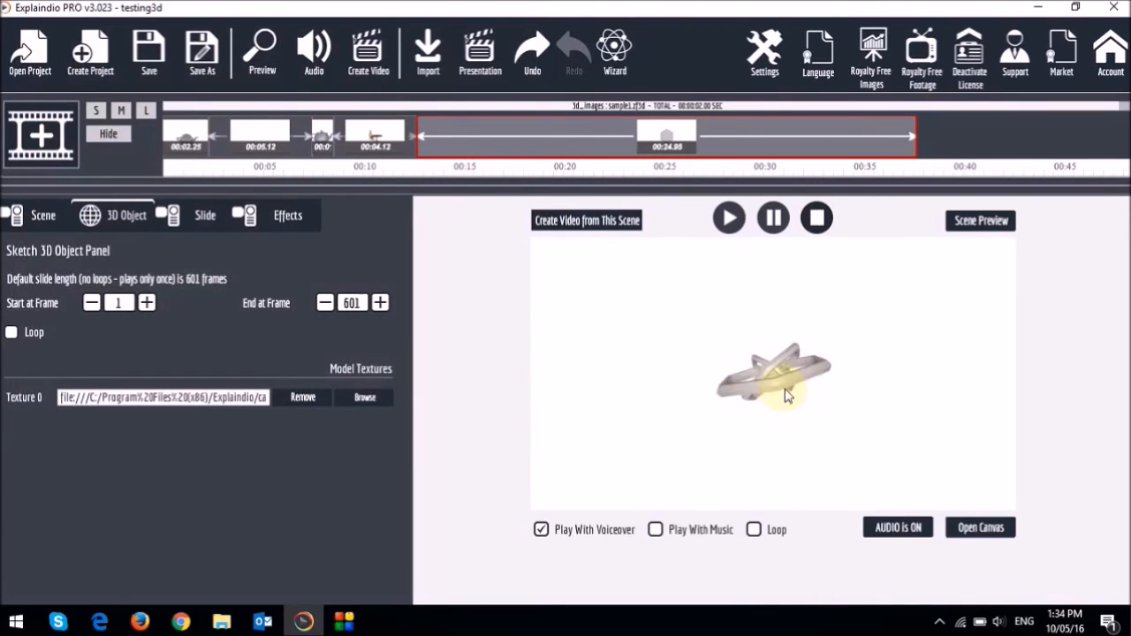